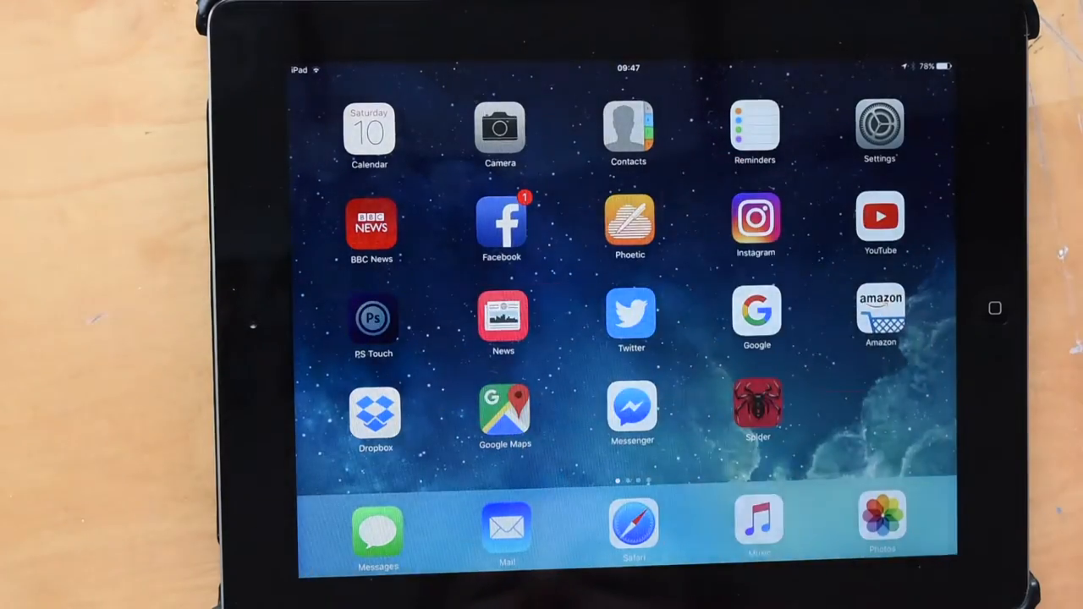
- Launch Photoshop Touch from the Home Screen to reach its project gallery
click(372, 318)
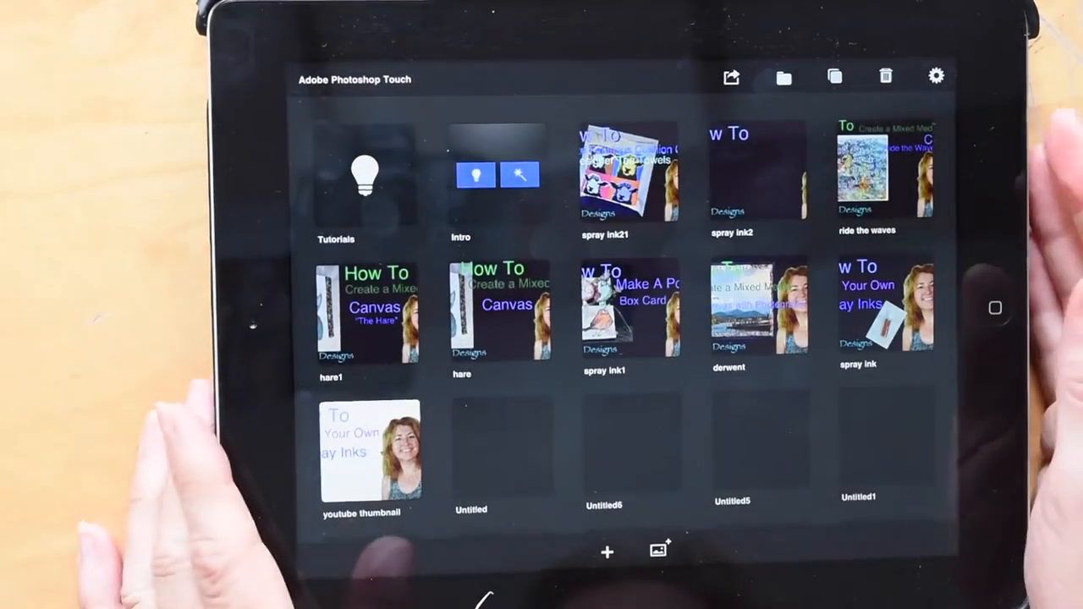
- Start a new project from a photo, bringing up the local photo folders
click(606, 552)
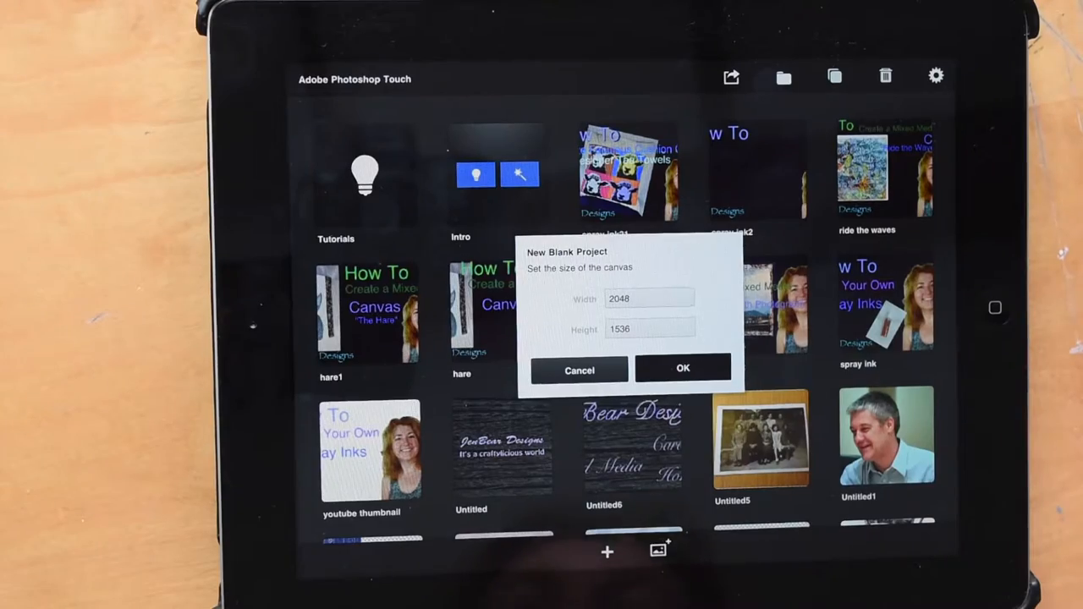
click(684, 368)
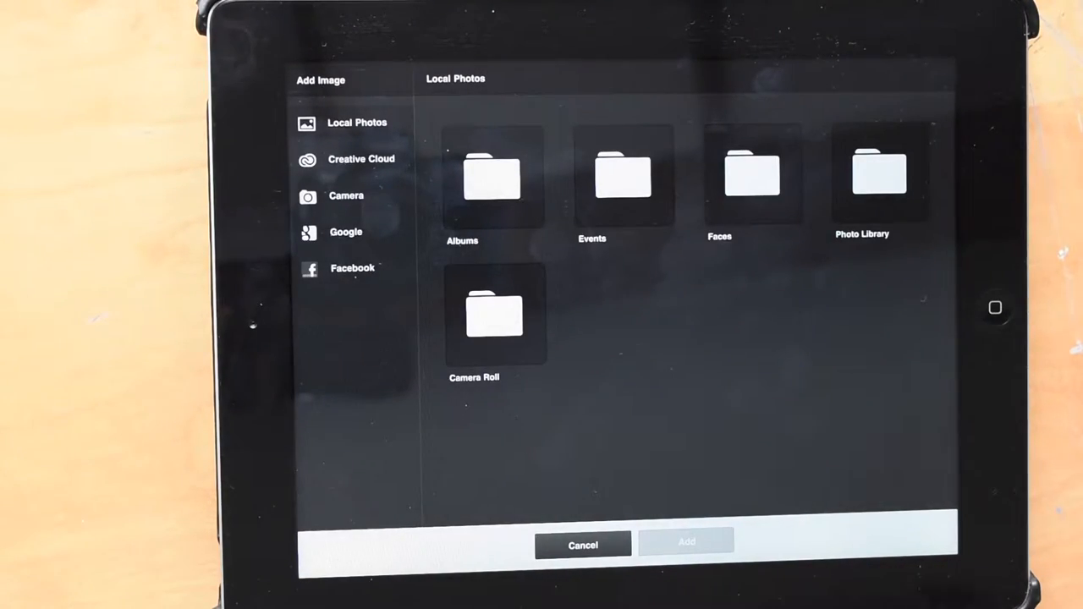
- Add the flying heron silhouette photo from Camera Roll as the new project
click(489, 321)
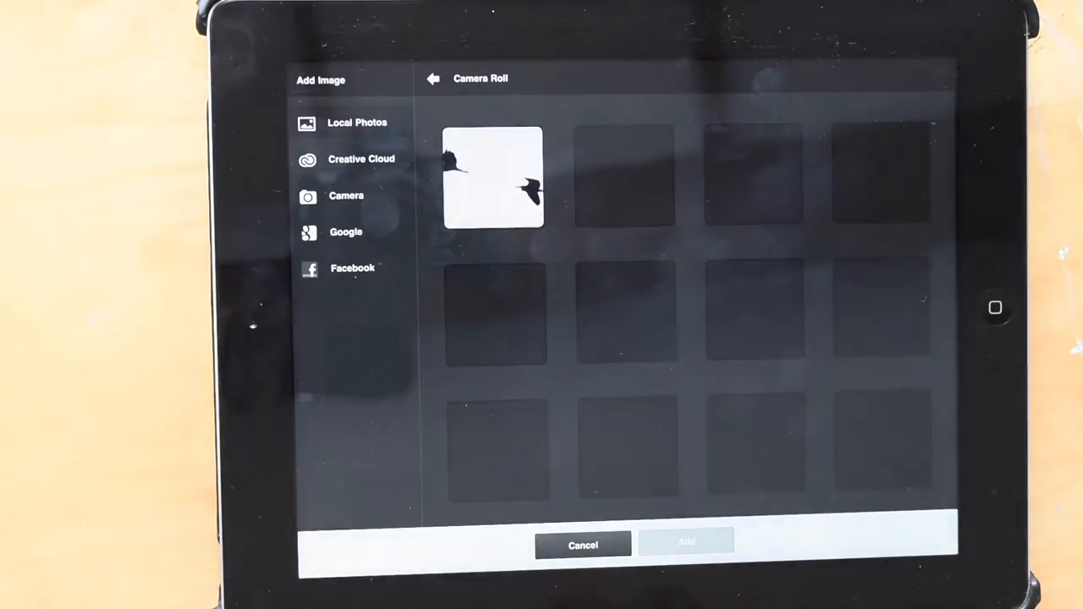
click(492, 178)
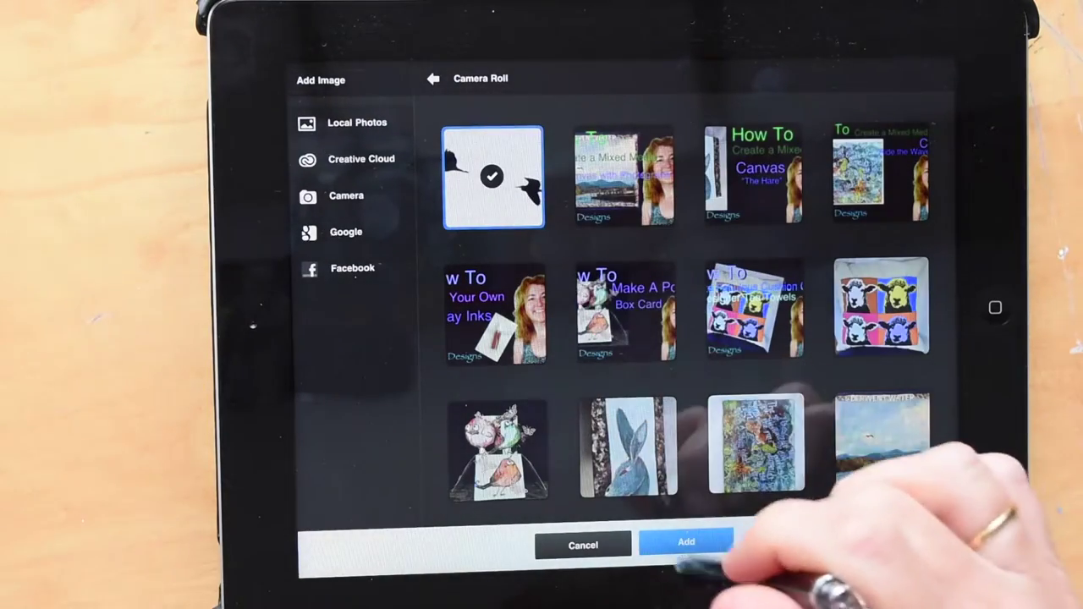
click(689, 543)
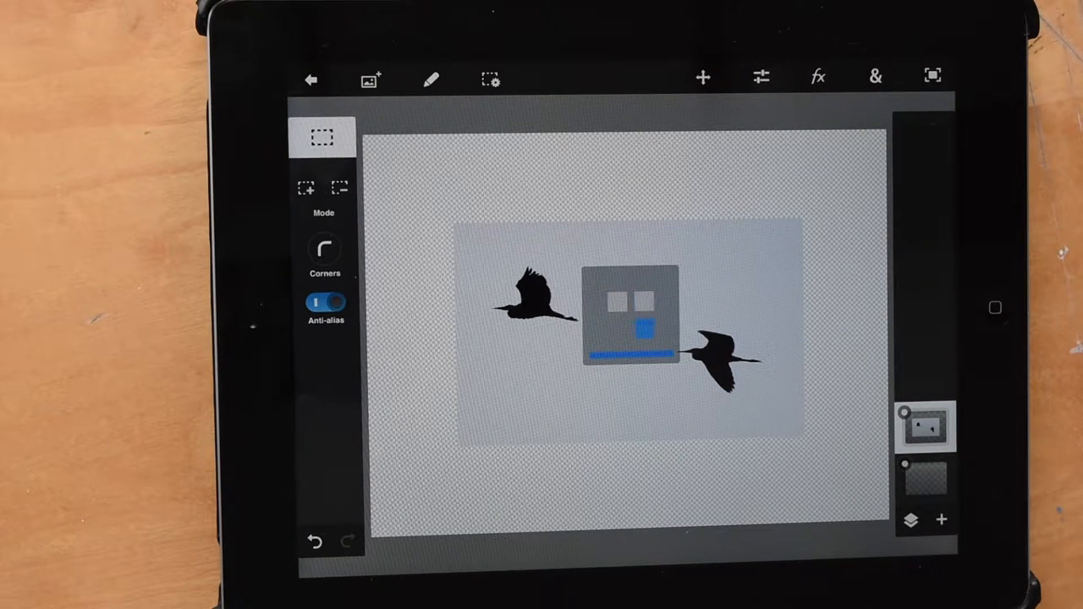
- Scale the heron photo up so the two birds nearly fill the canvas and apply it
click(311, 80)
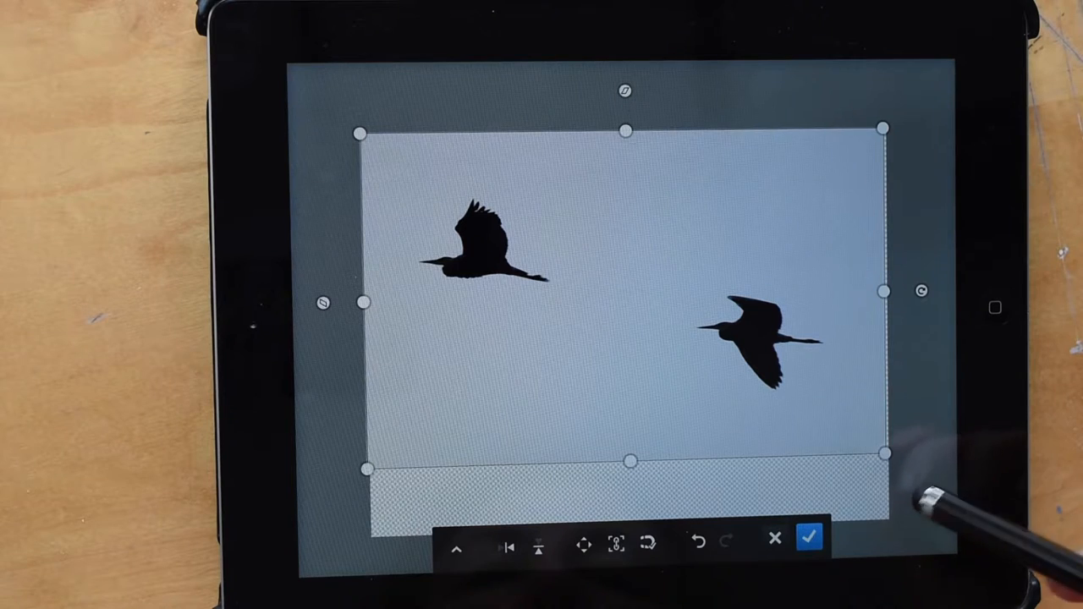
click(809, 538)
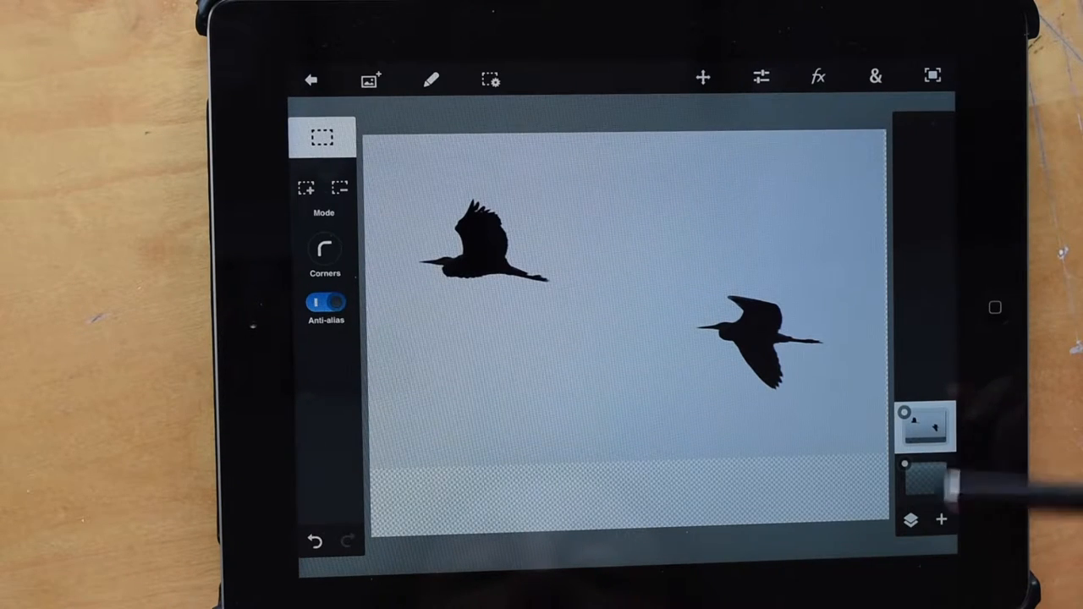
- Add a new layer to the heron project via the Add Layer dialog
click(937, 514)
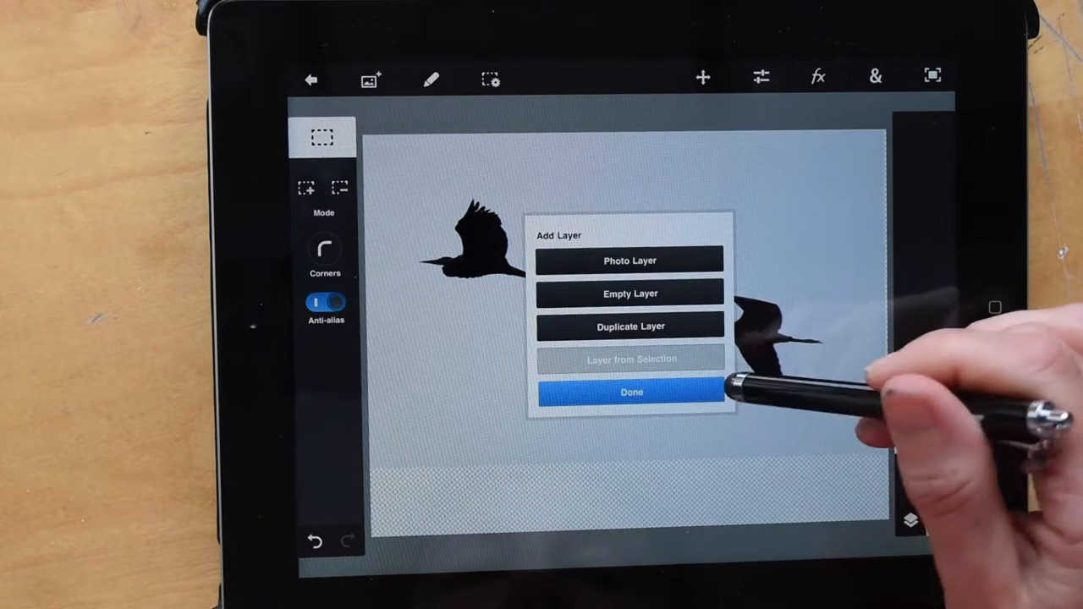
click(629, 393)
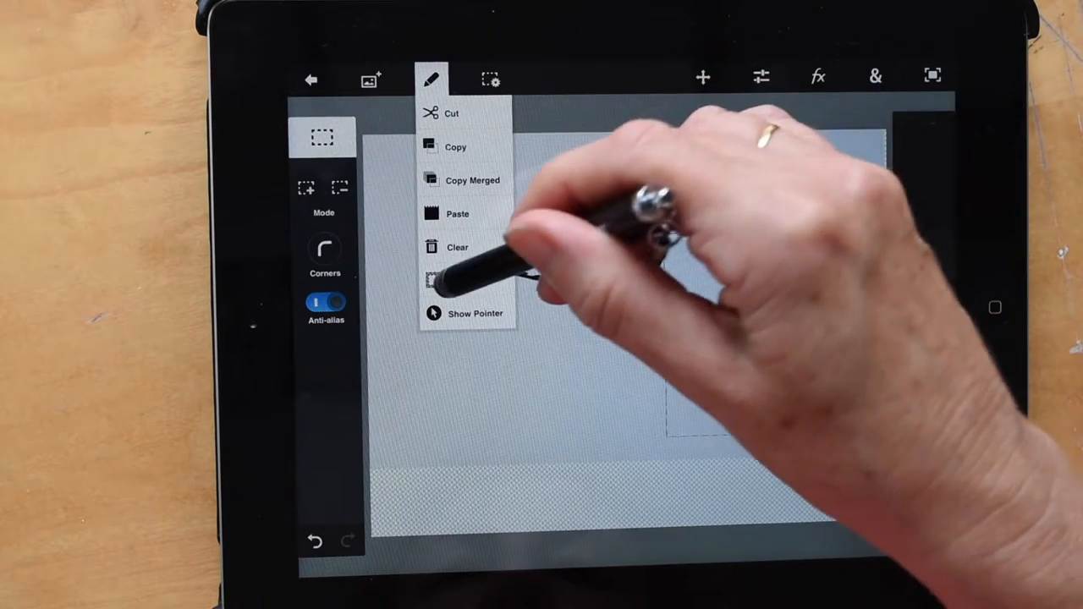
- Apply the Edit command that isolates one heron on its own layer
click(453, 213)
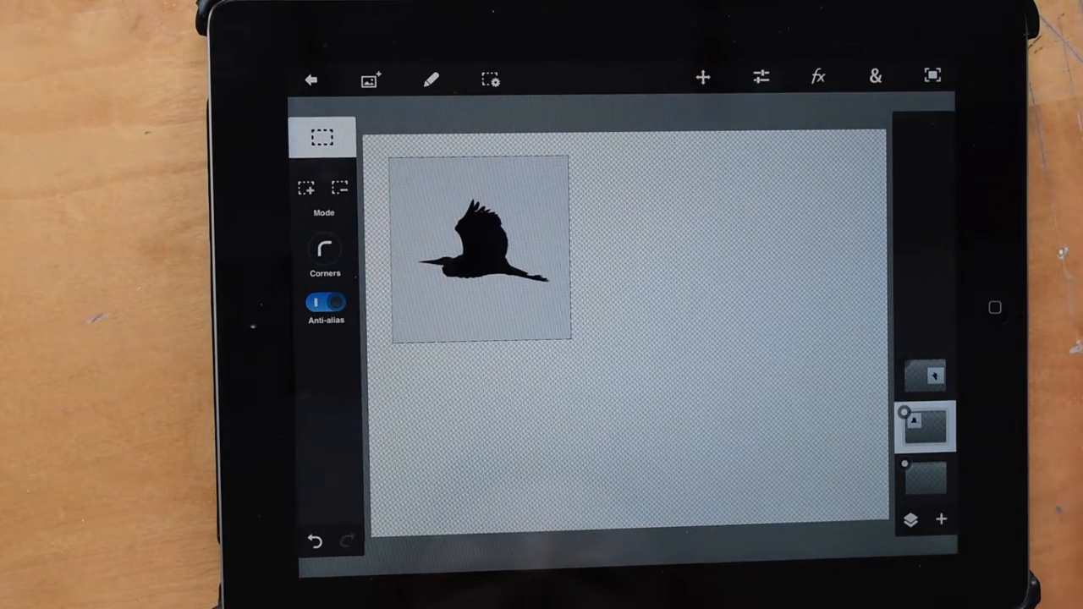
- Deselect so no area around the first heron remains selected
click(496, 79)
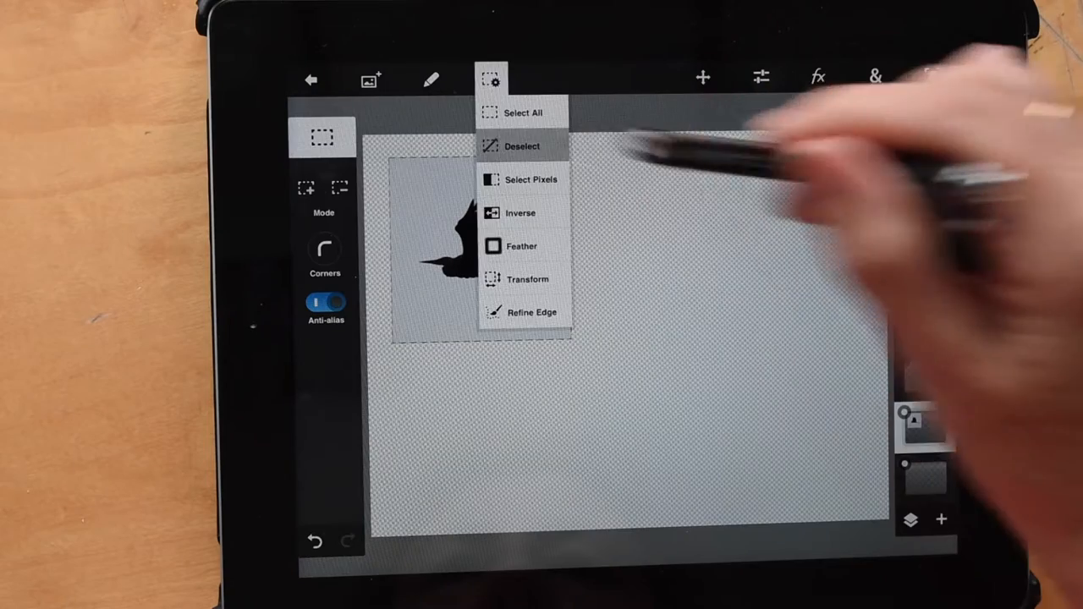
click(521, 146)
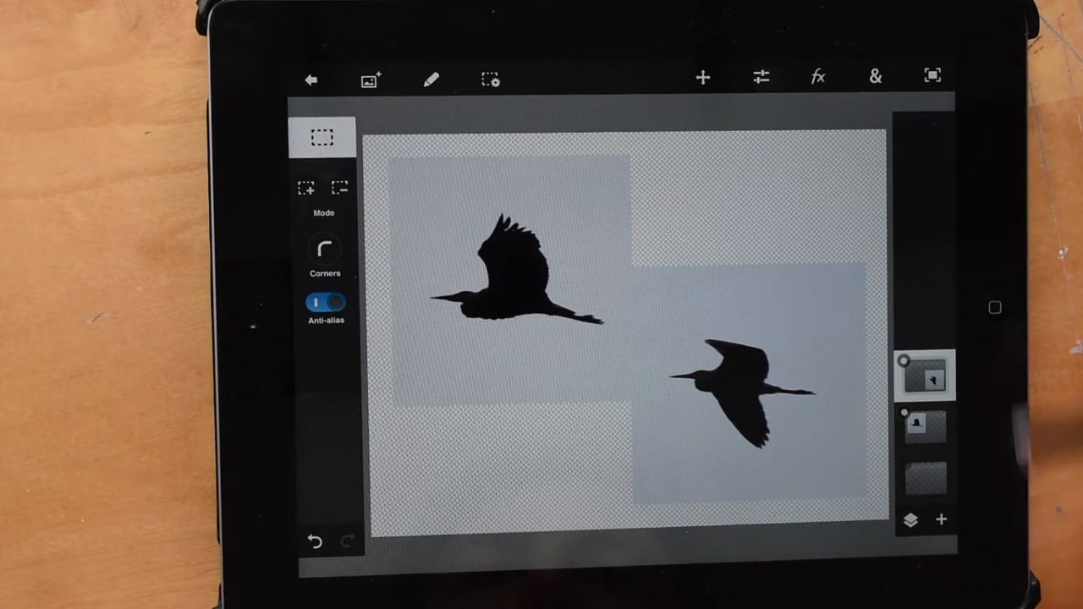
- Cancel the Fill & Stroke preview that covered the herons
click(873, 76)
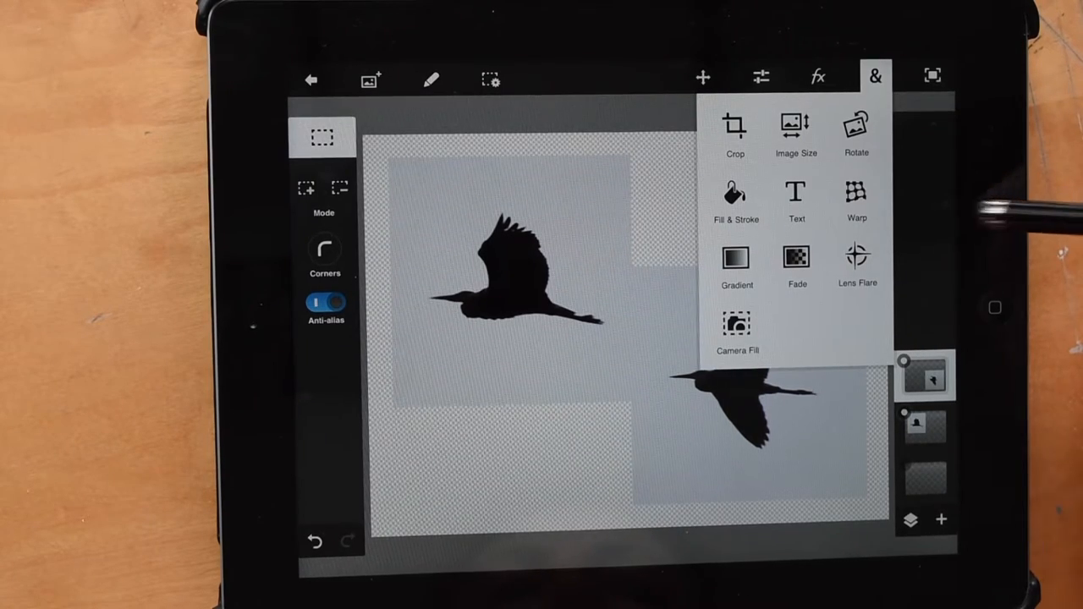
click(735, 195)
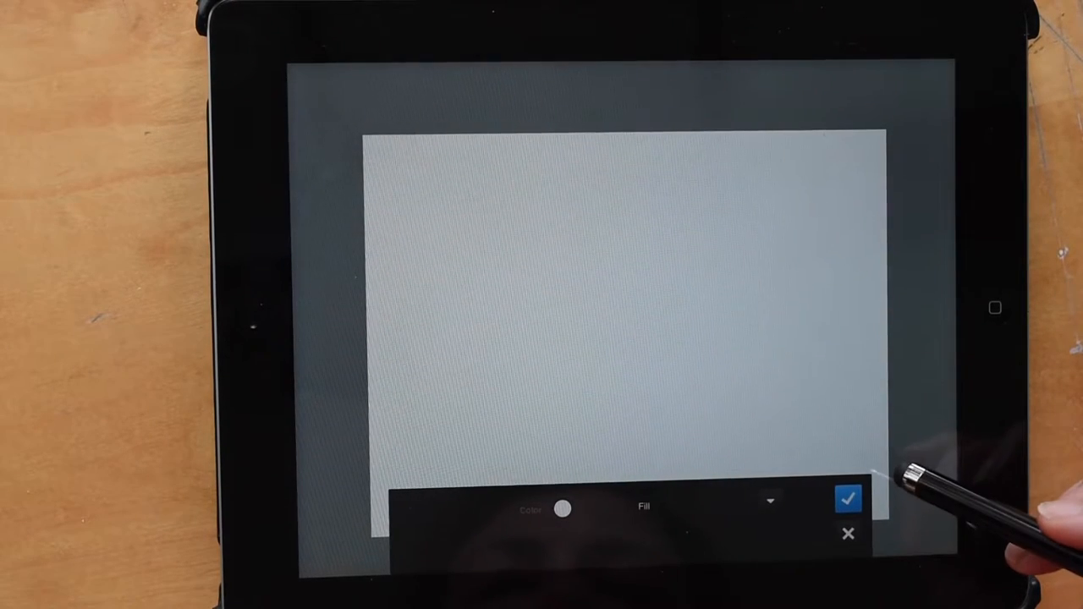
click(562, 507)
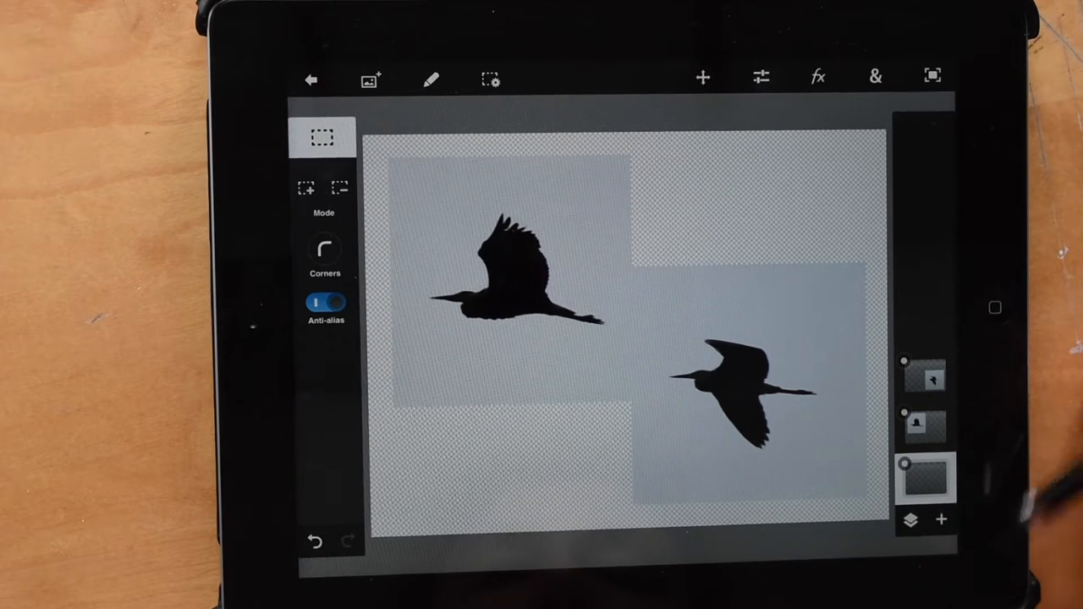
- Apply a pale blue-grey Fill & Stroke to the bottom layer behind both herons
click(874, 76)
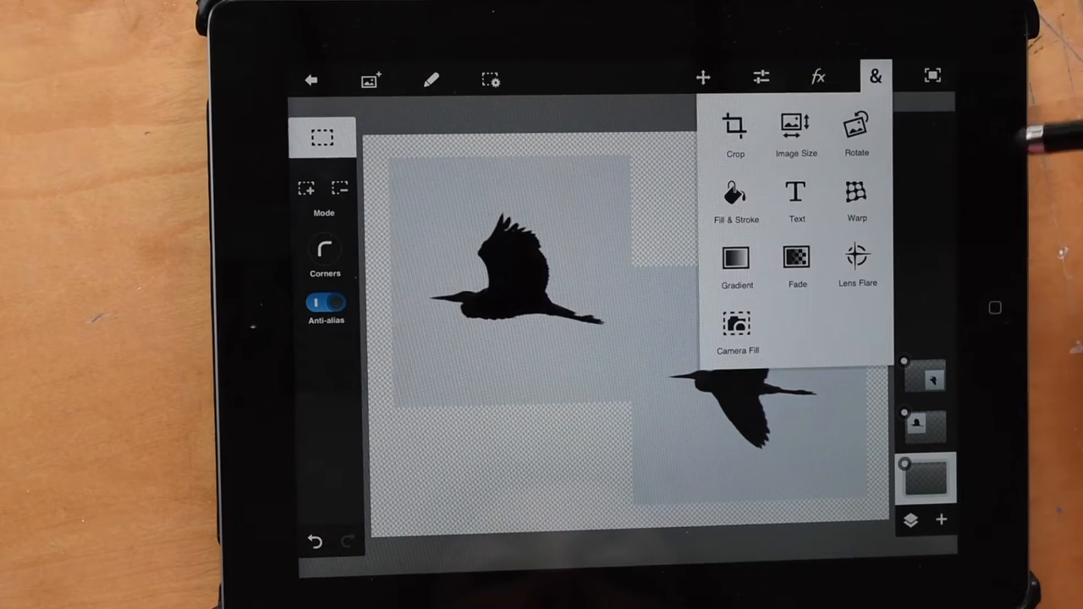
click(736, 193)
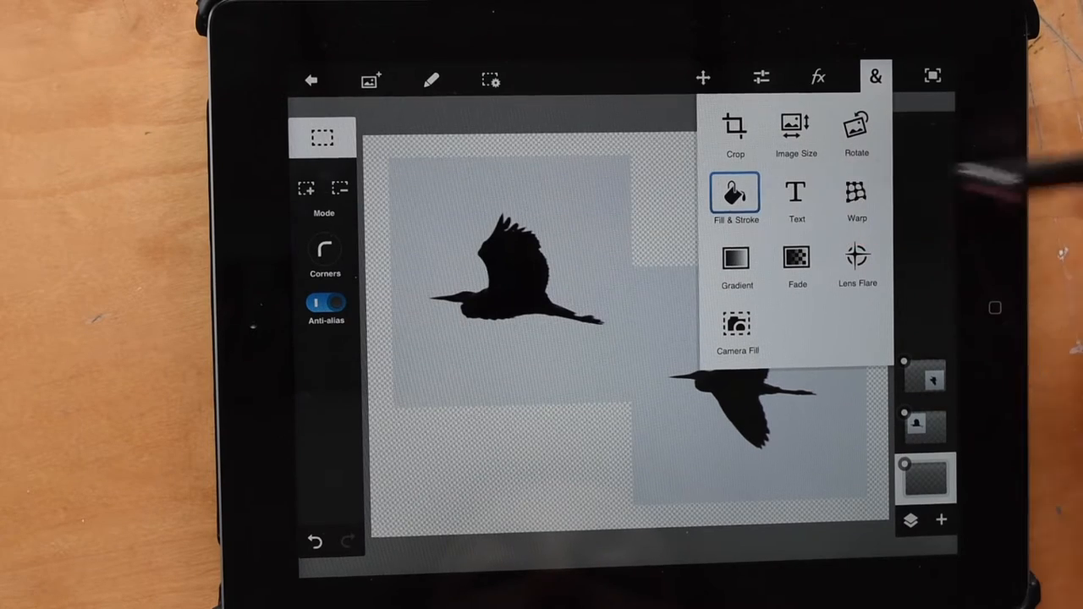
click(734, 193)
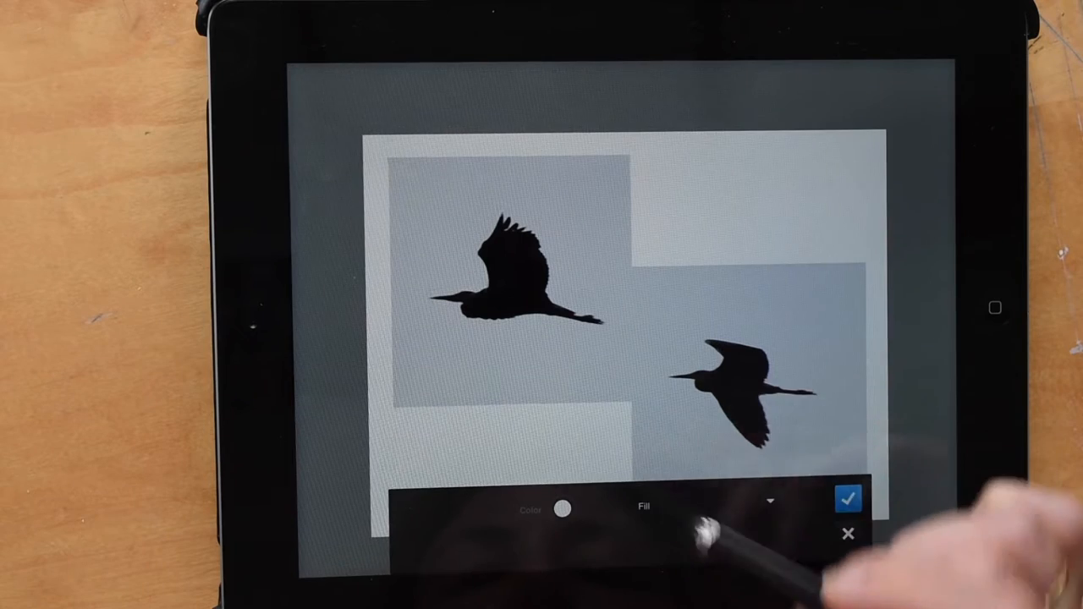
click(565, 506)
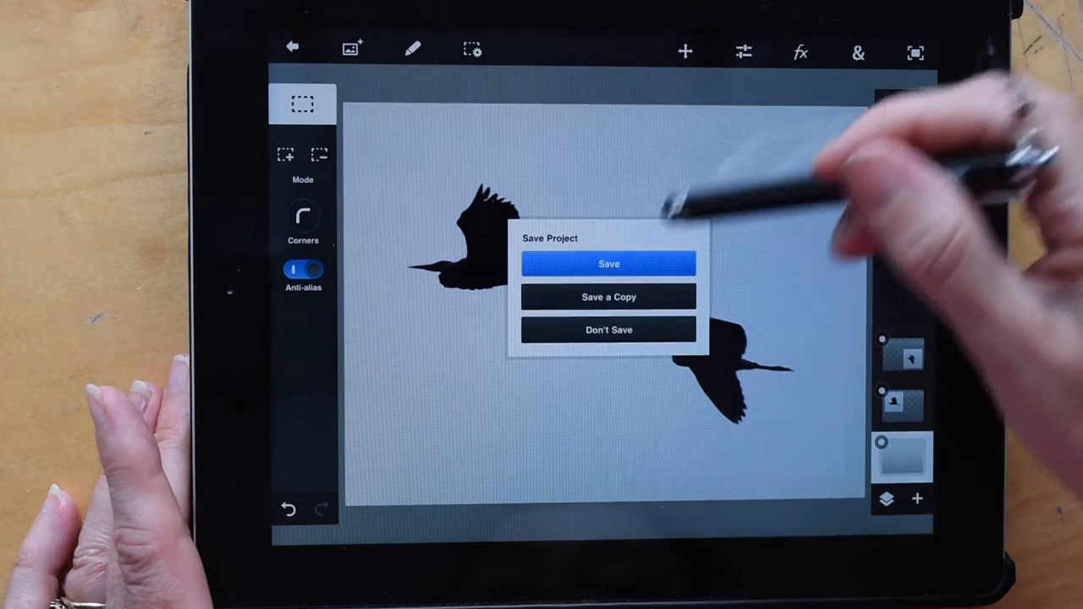
- Save the two-heron project and return to the gallery's sharing options
click(609, 264)
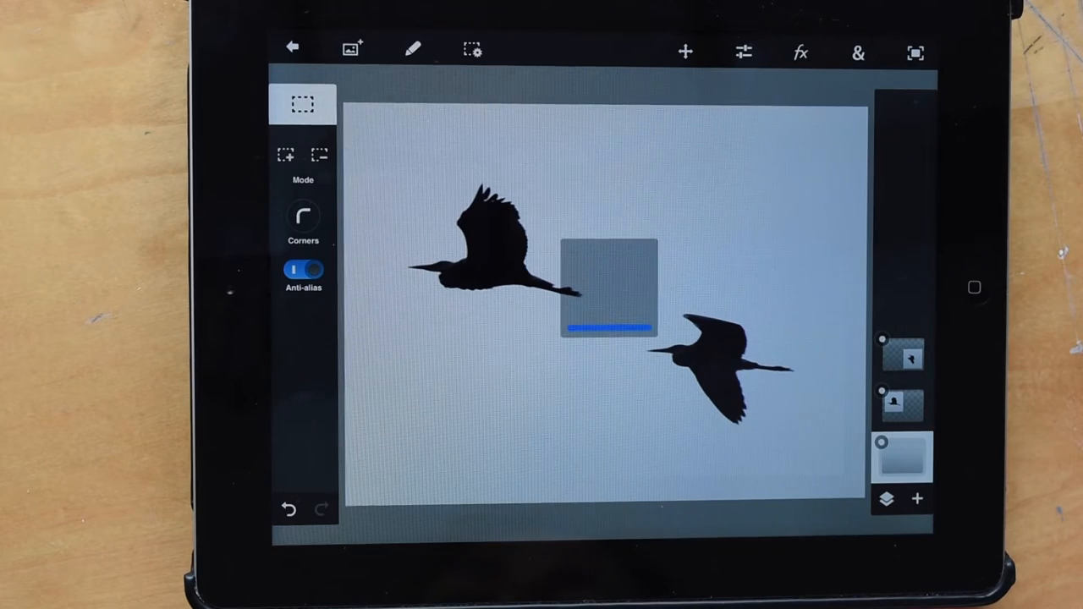
click(289, 47)
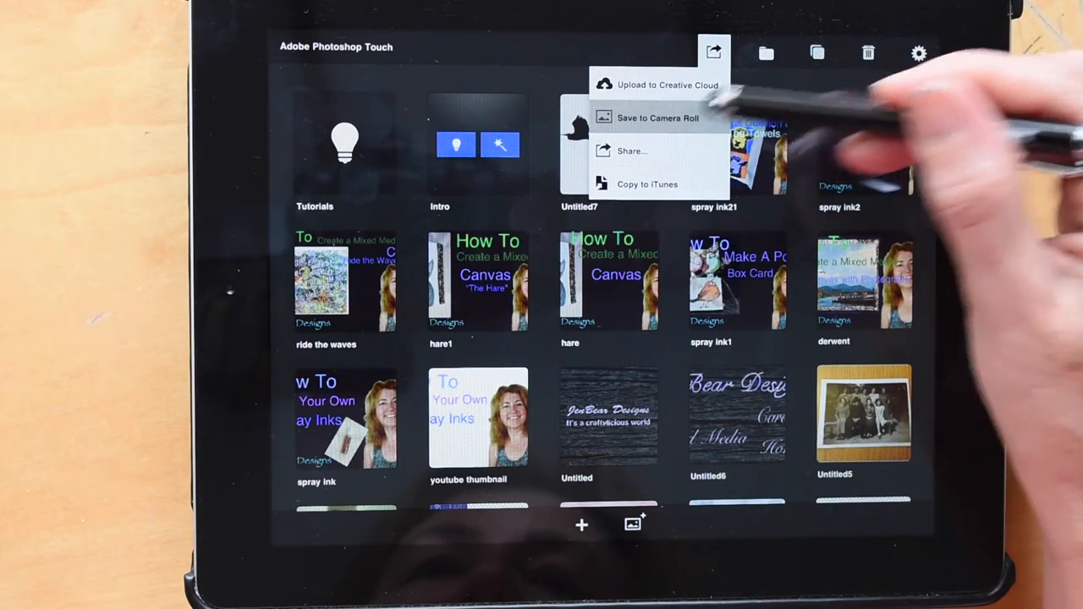
- Bring up the Save to Camera Roll dialog for the heron project in JPEG format
click(658, 119)
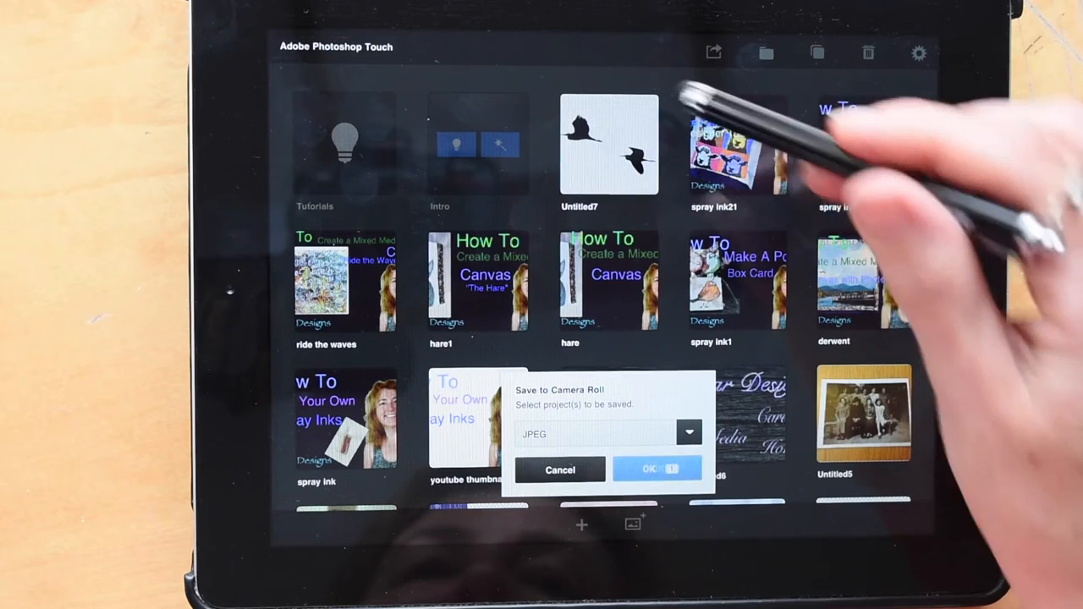